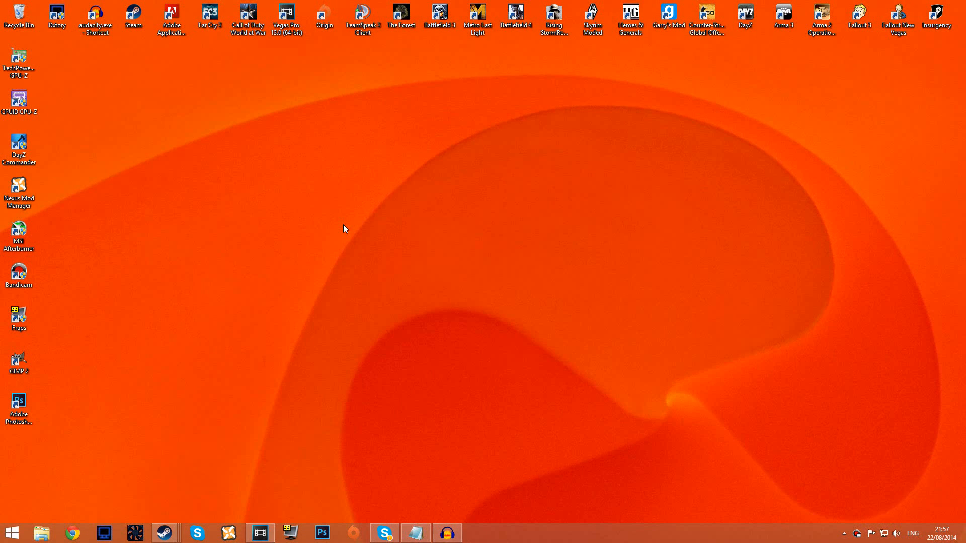
mouse_move(352, 222)
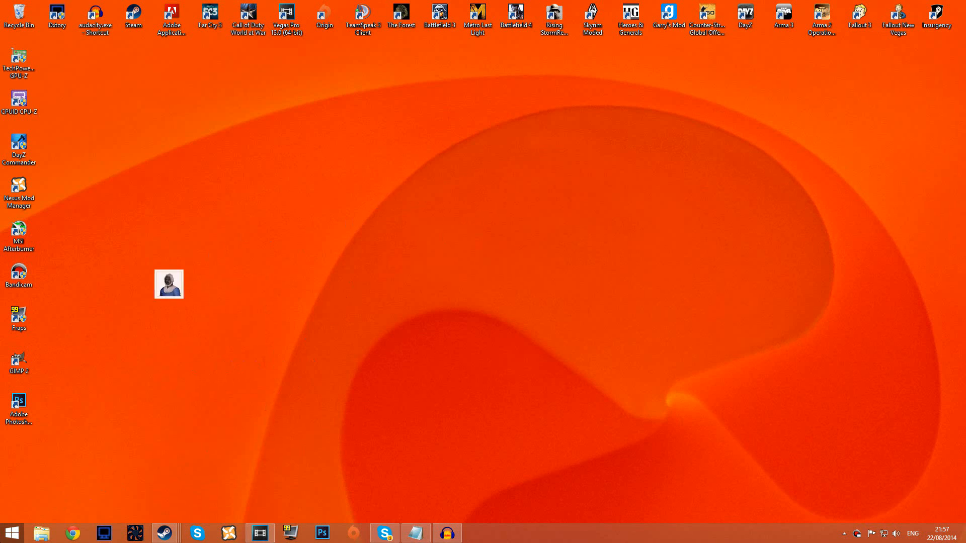
Open the Start menu search to look up the %appdata location
left_click(12, 531)
type("%appdata")
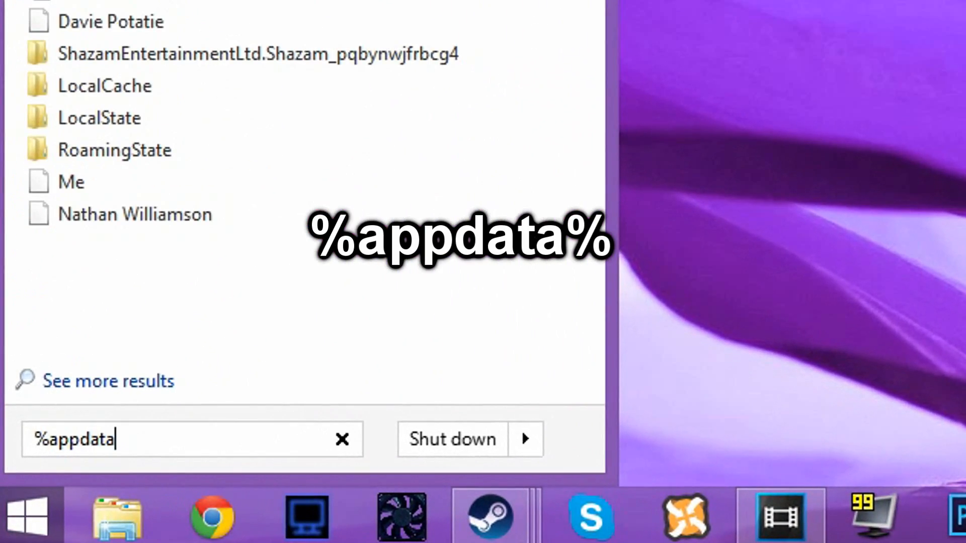
Open user.cfg from AppData\Local\4A Games\Metro LL in Notepad
key("Enter")
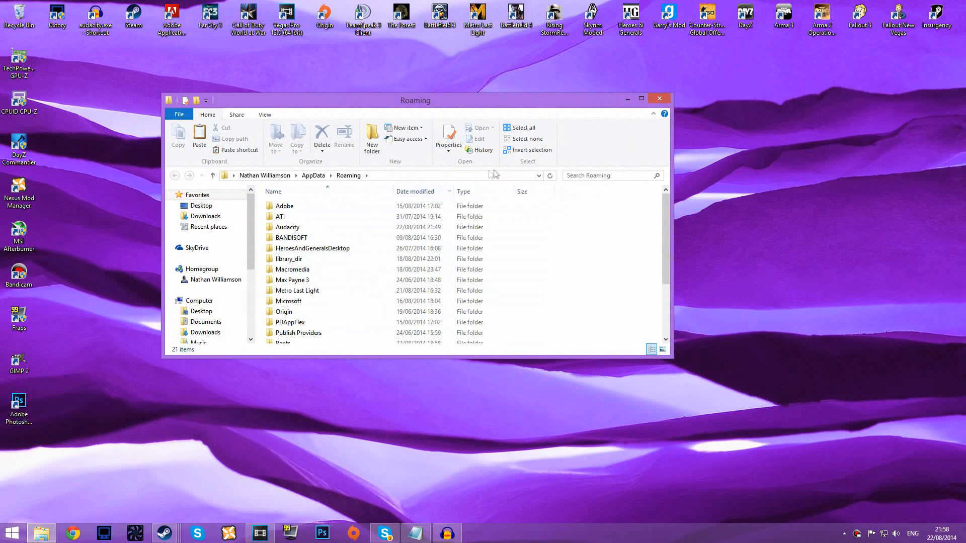
left_click(313, 175)
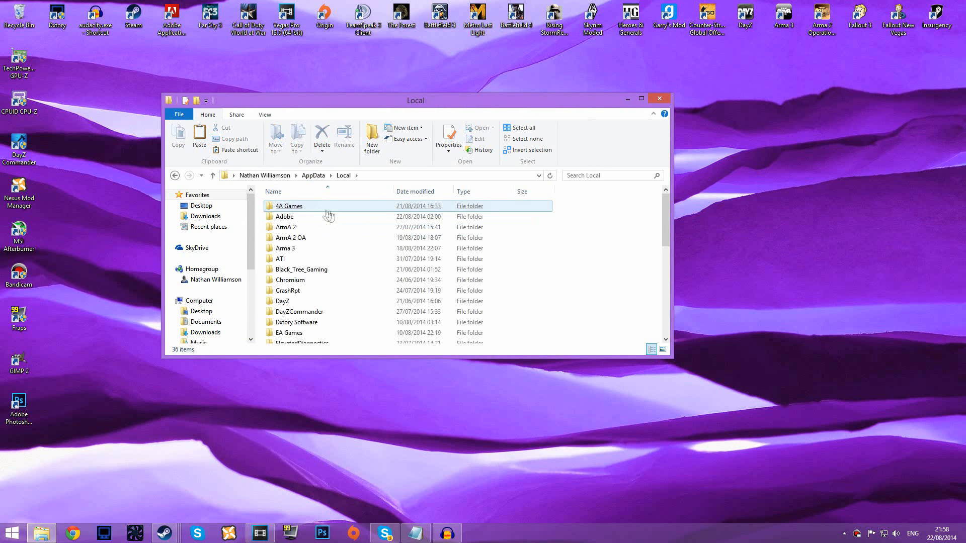
double_click(288, 206)
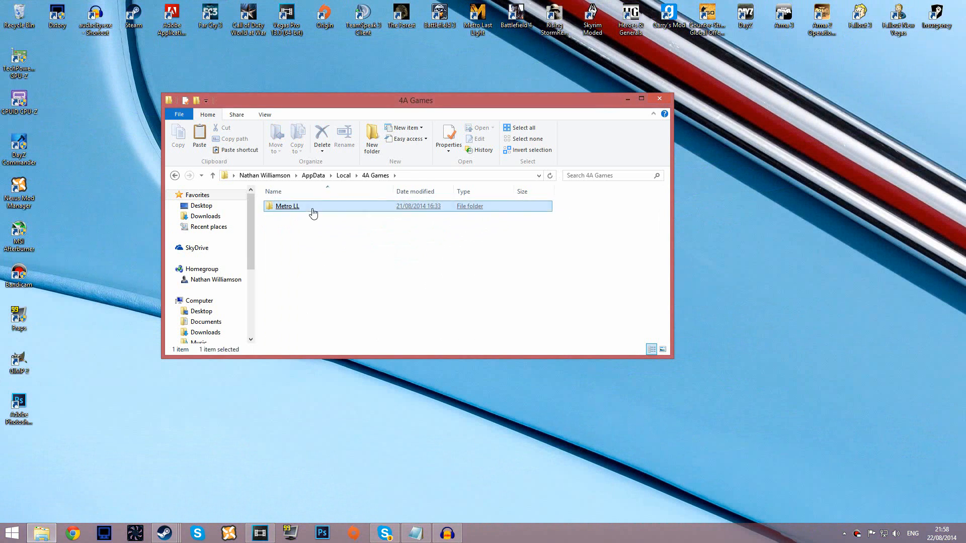
double_click(286, 205)
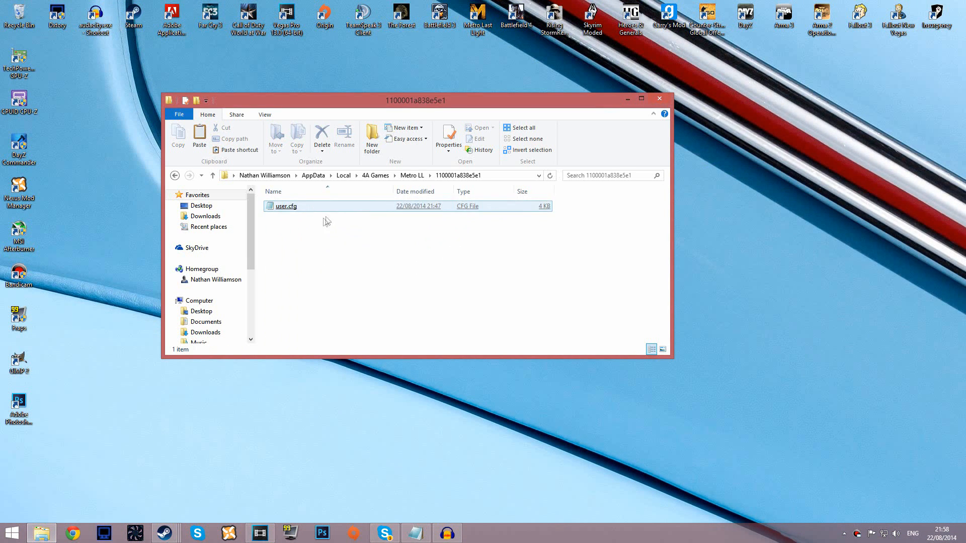
mouse_move(313, 210)
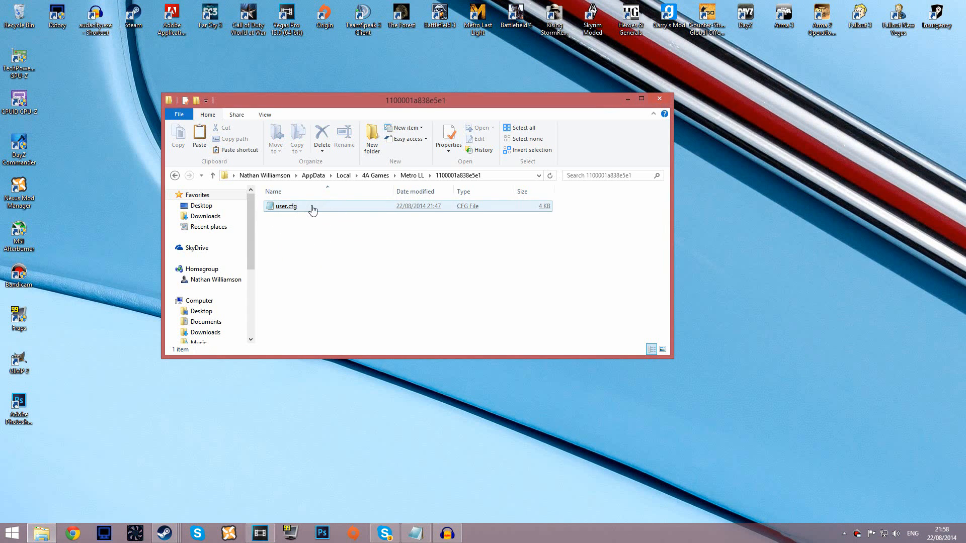
double_click(286, 206)
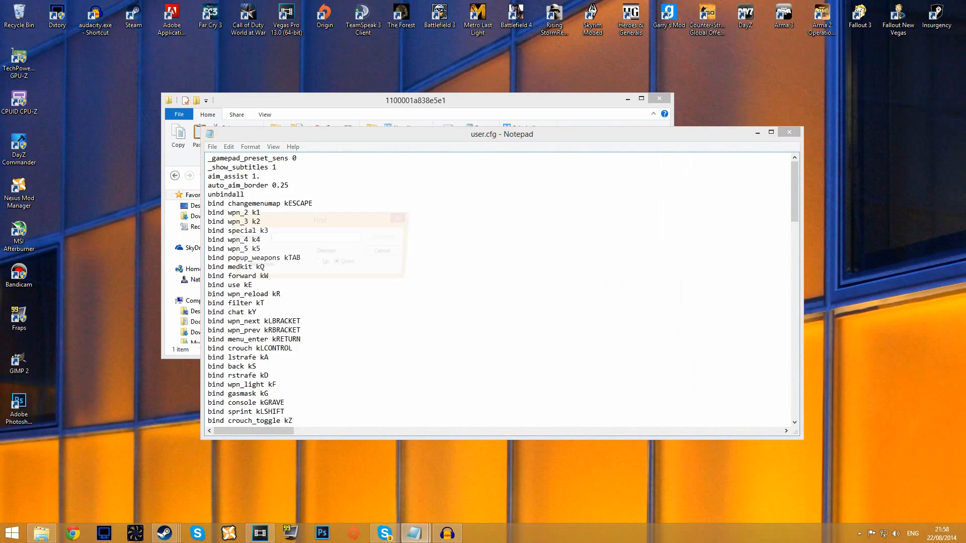
Find 'physx' in the file and edit the ph_advanced_physX value
type("p")
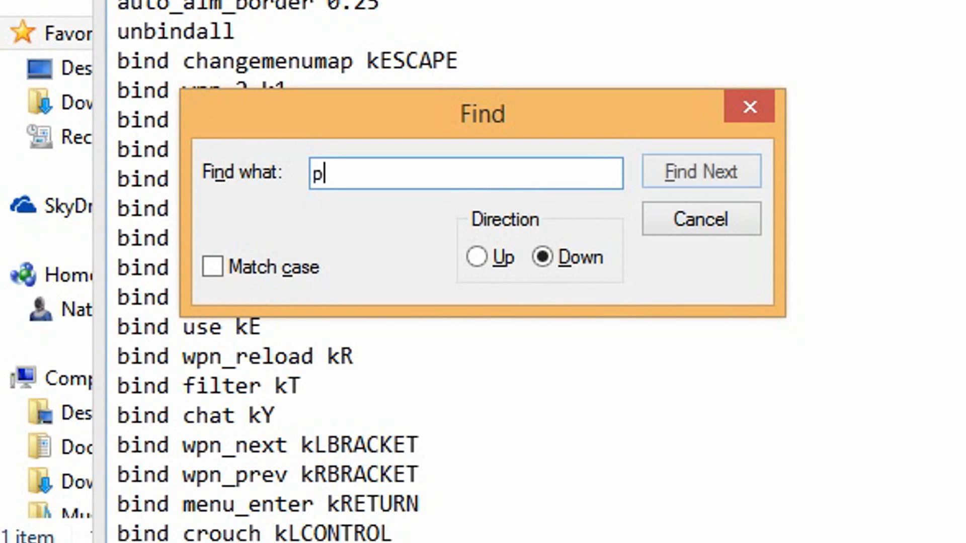
type("hysx")
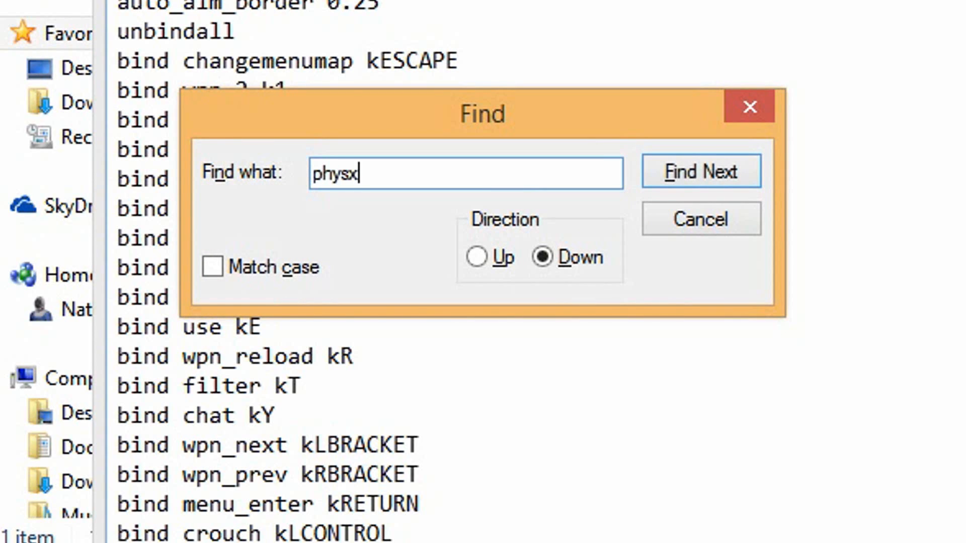
left_click(701, 171)
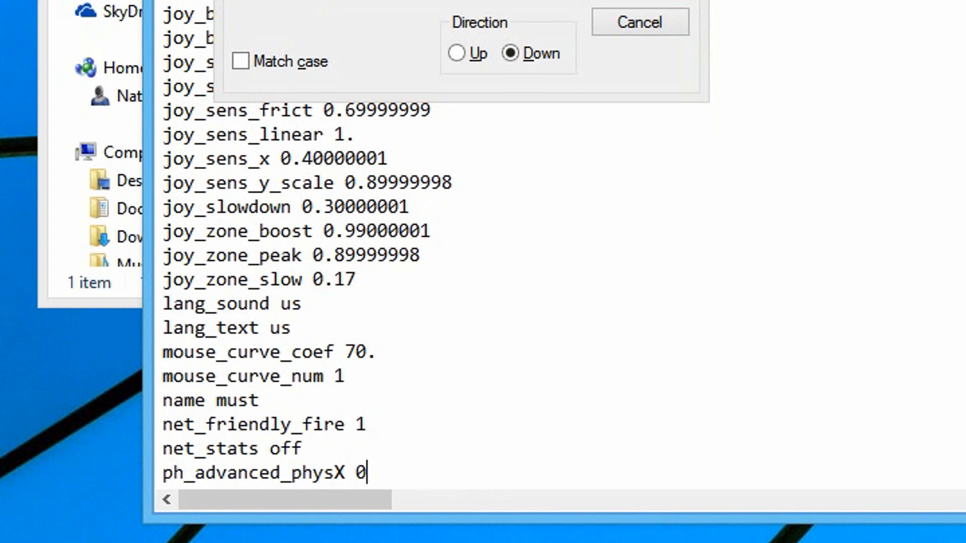
type("1")
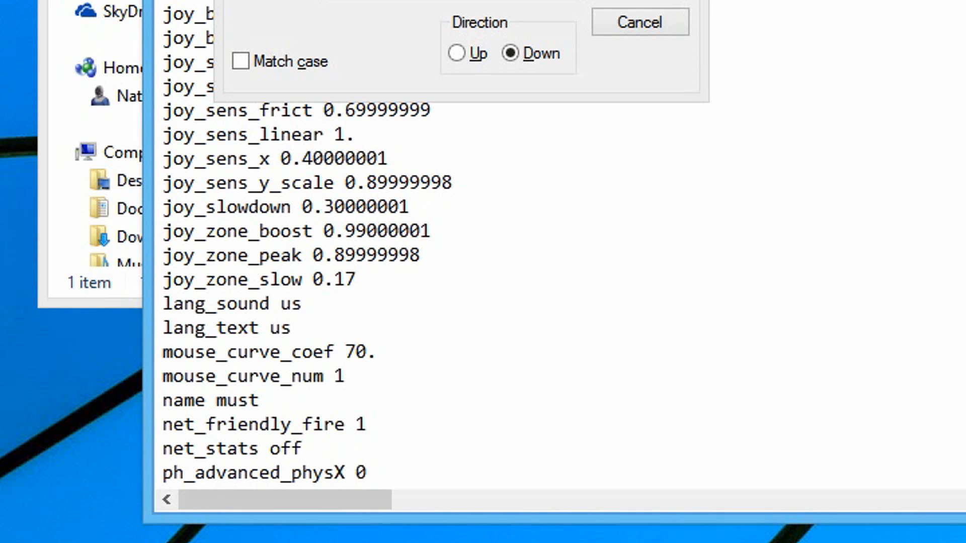
Scroll down to the r_api line and change its value from 0 to 2
scroll("down", 3)
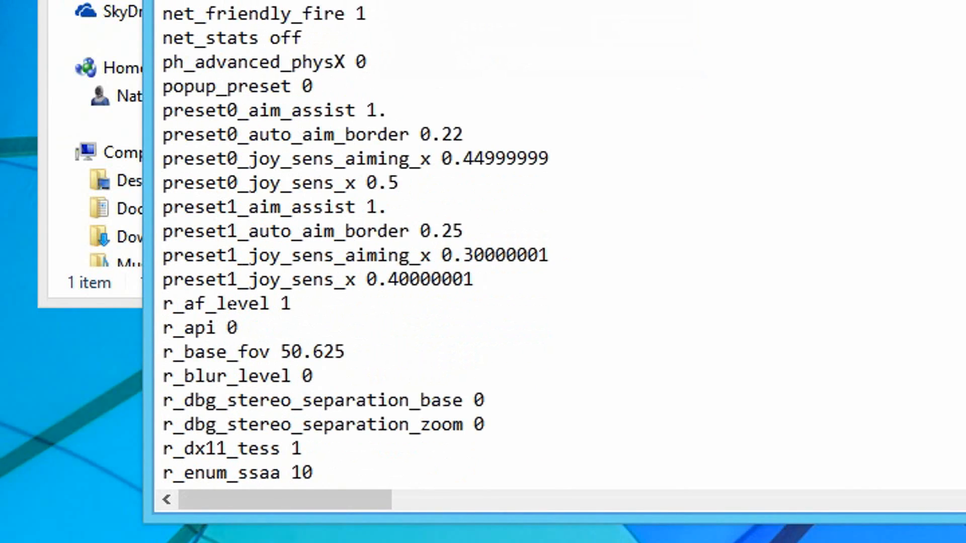
left_click(235, 327)
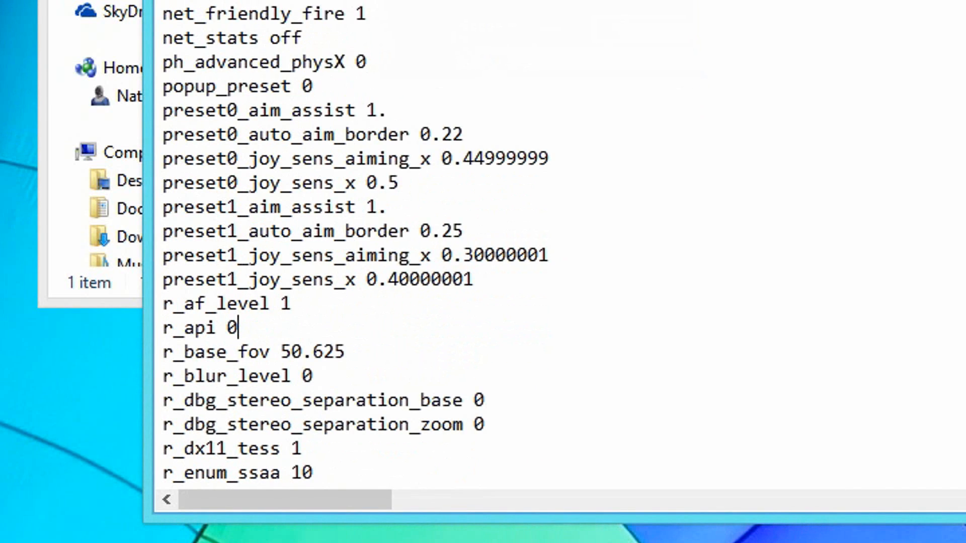
type("2")
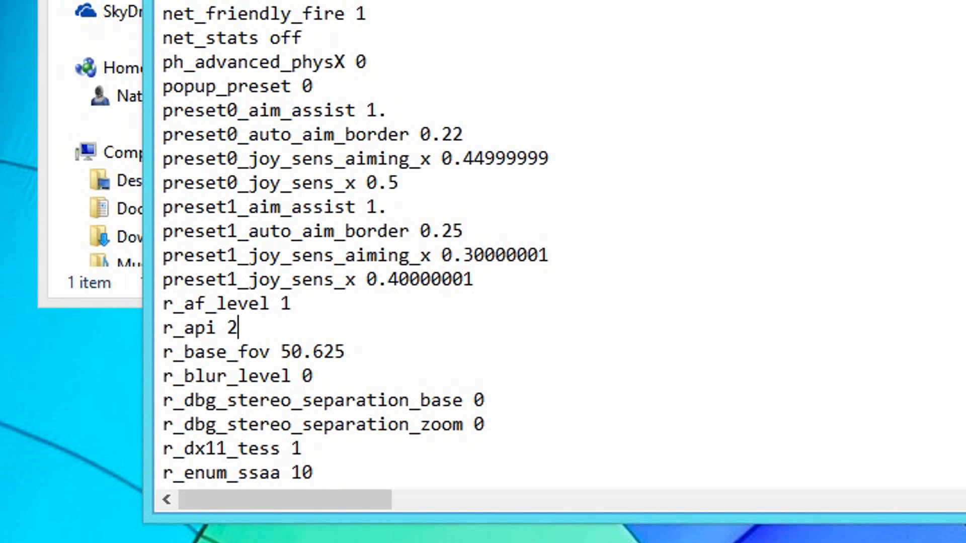
type("0")
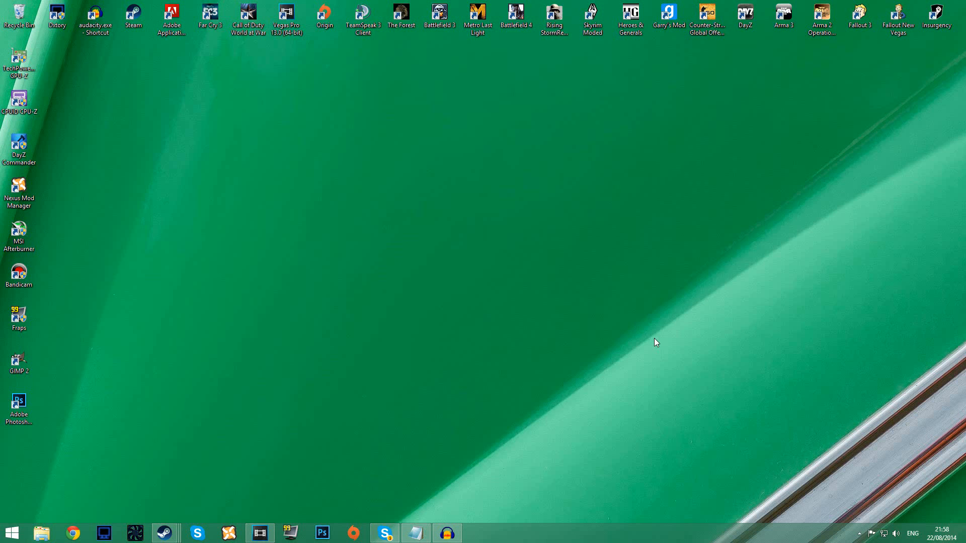
mouse_move(583, 260)
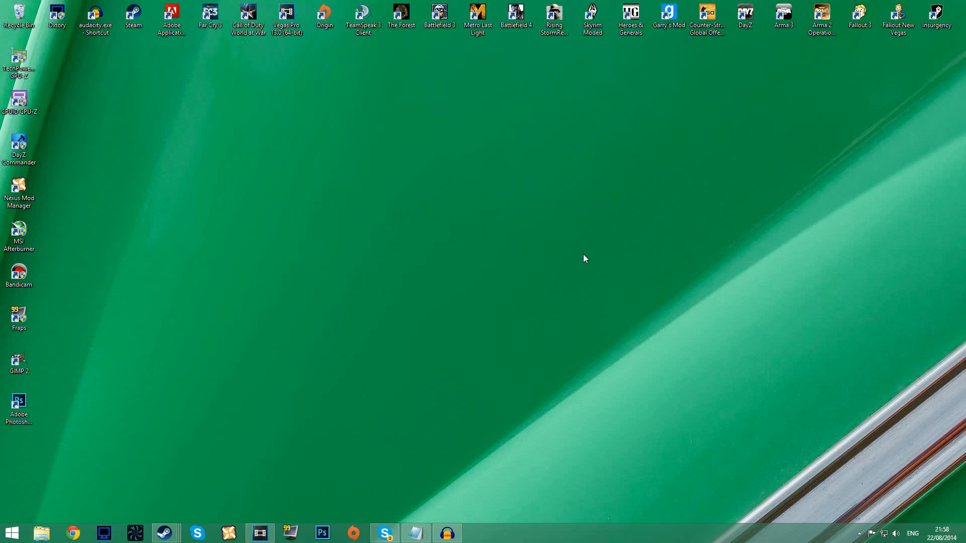
mouse_move(444, 207)
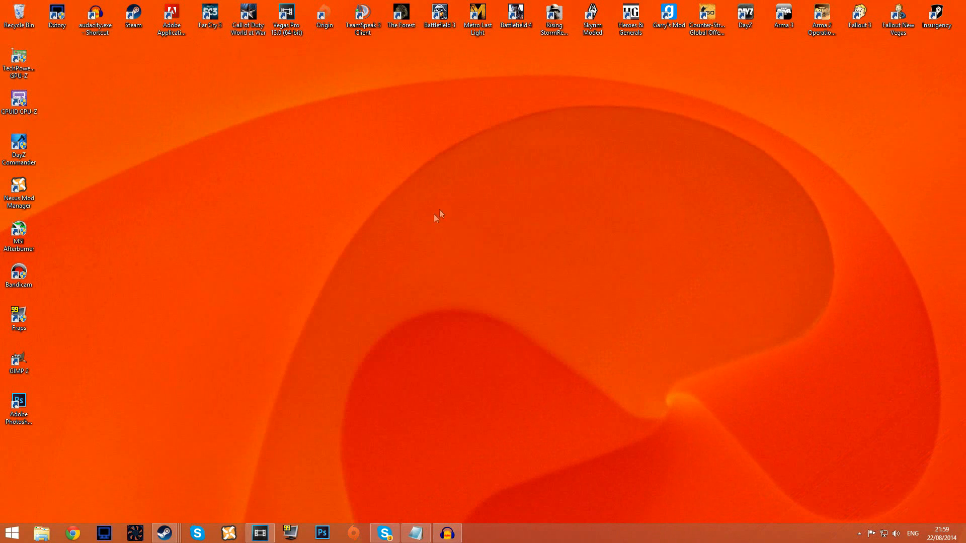
mouse_move(268, 322)
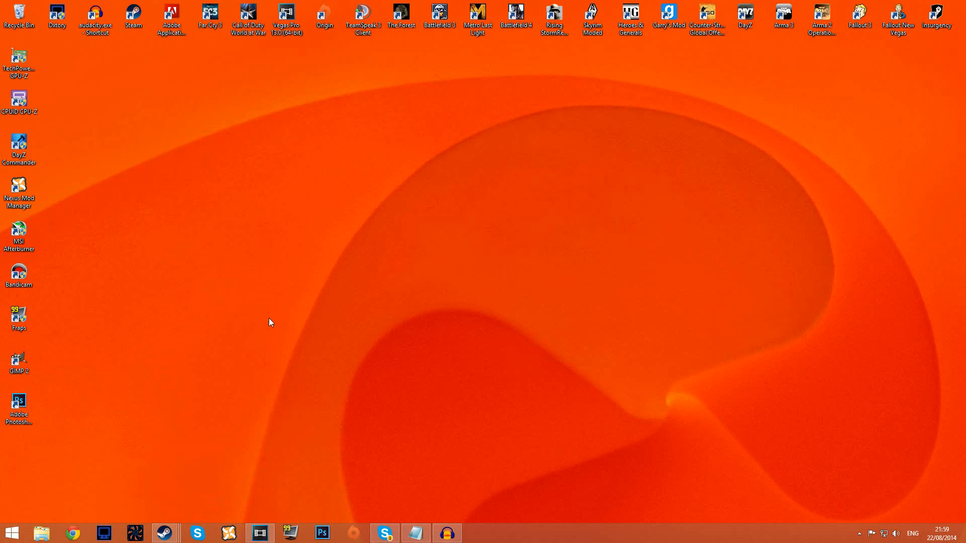
mouse_move(422, 226)
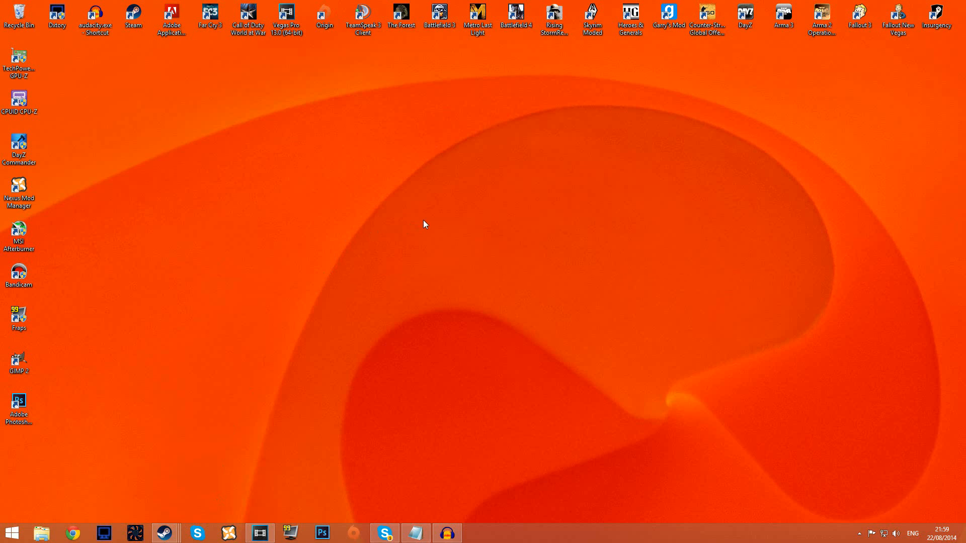